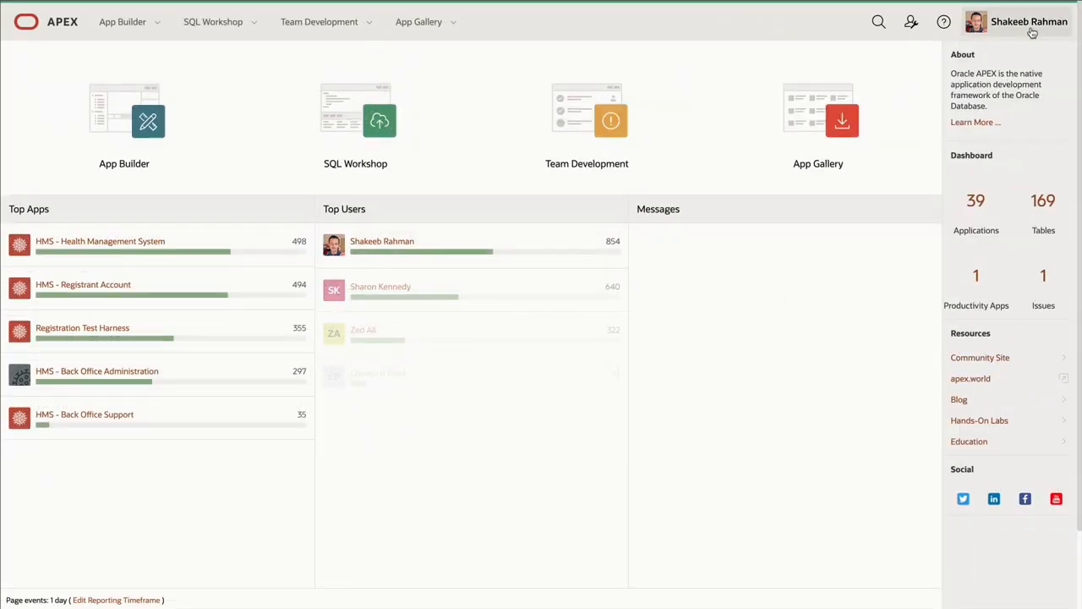
Choose COVID-19 Vaccination as the appointment type and reach the Registrants heat map of the United States.
{"action": "left_click", "coordinate": [124, 118]}
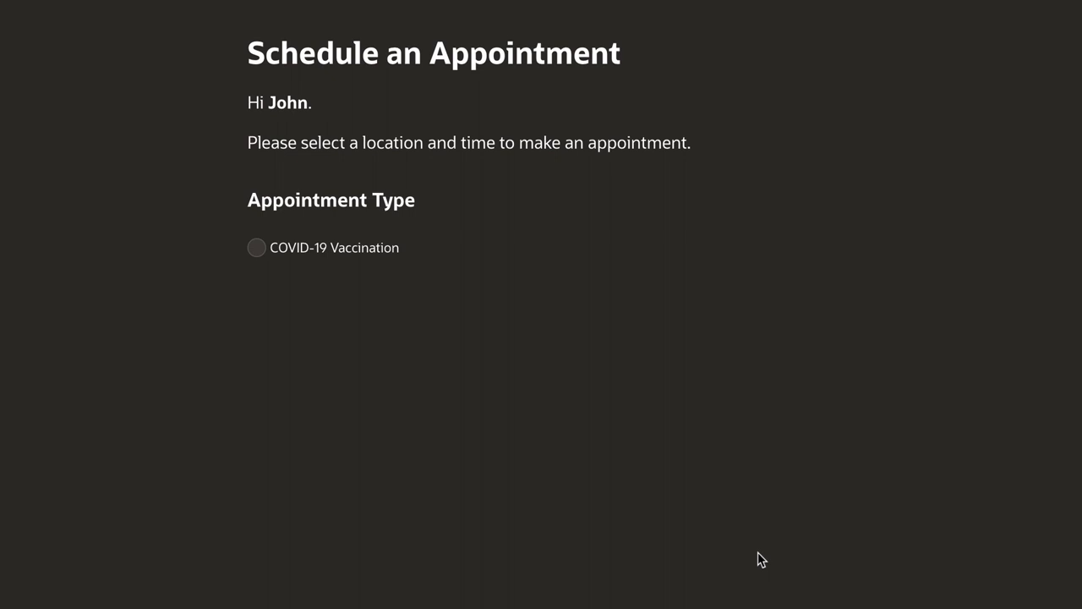
{"action": "mouse_move", "coordinate": [315, 257]}
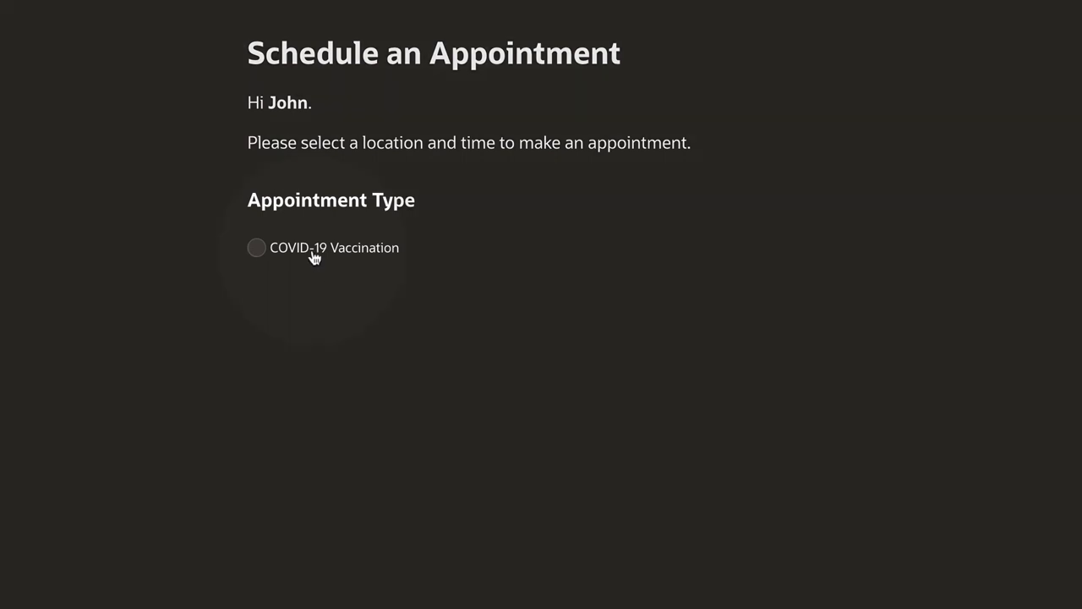
{"action": "left_click", "coordinate": [257, 247]}
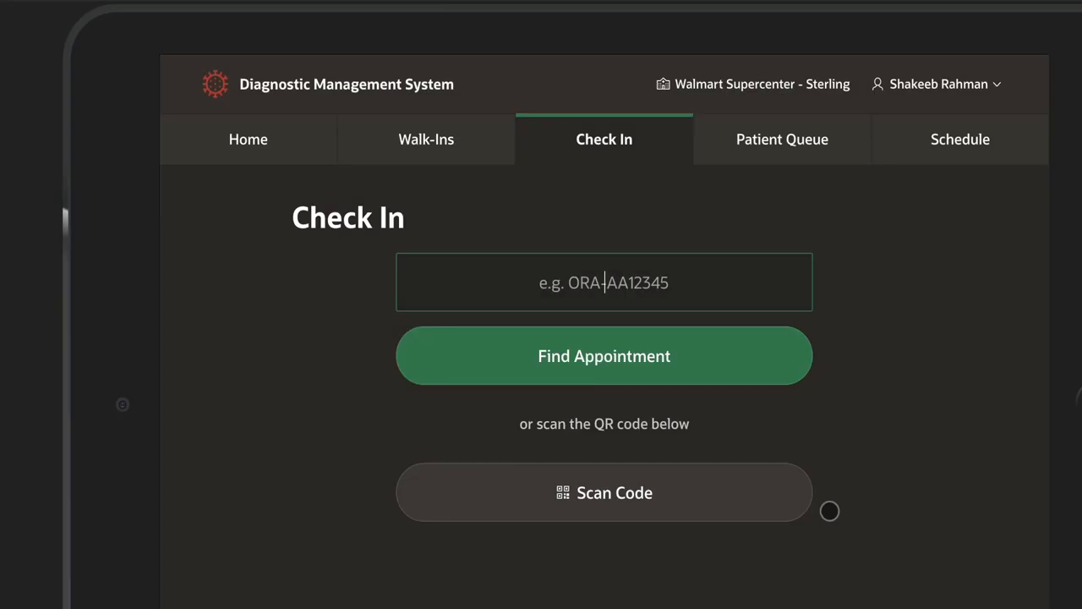
{"action": "left_click", "coordinate": [604, 492]}
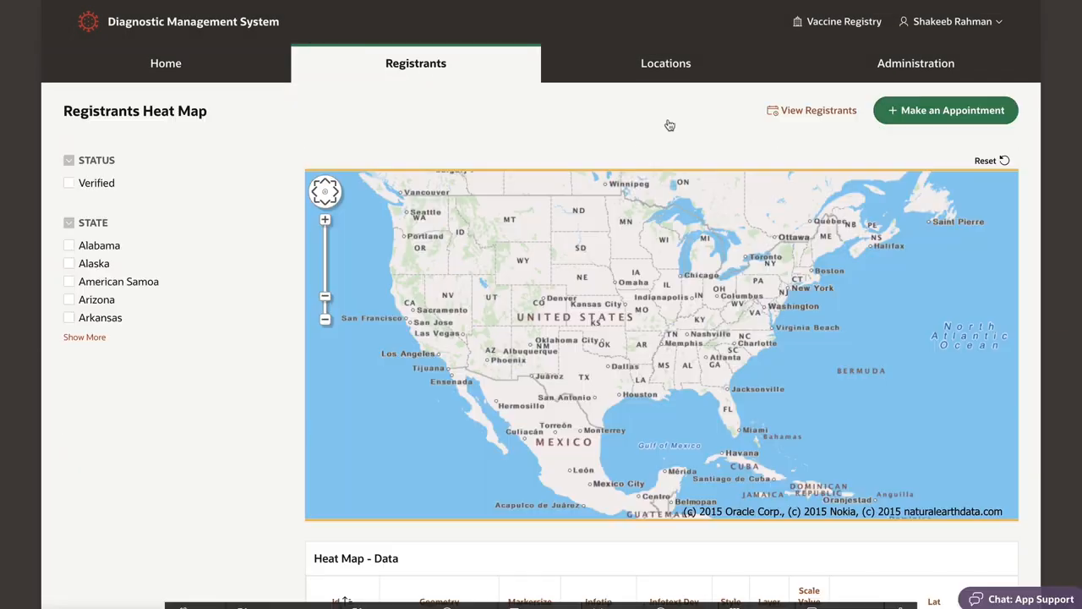
View the Locations list, then save and run the Registrants faceted search page from Page Designer.
{"action": "left_click", "coordinate": [666, 63]}
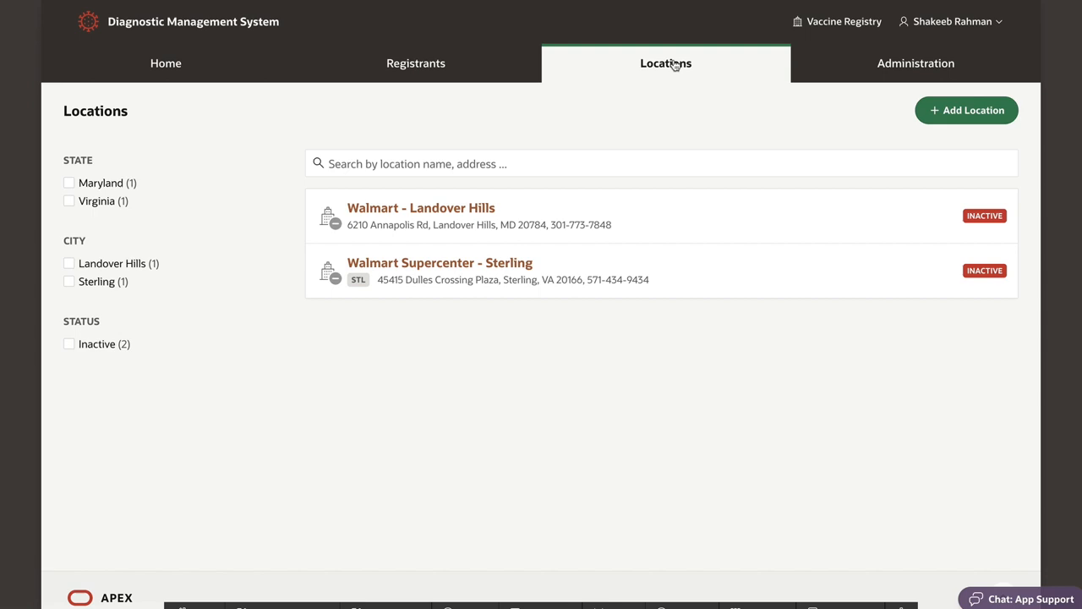
{"action": "left_click", "coordinate": [915, 63]}
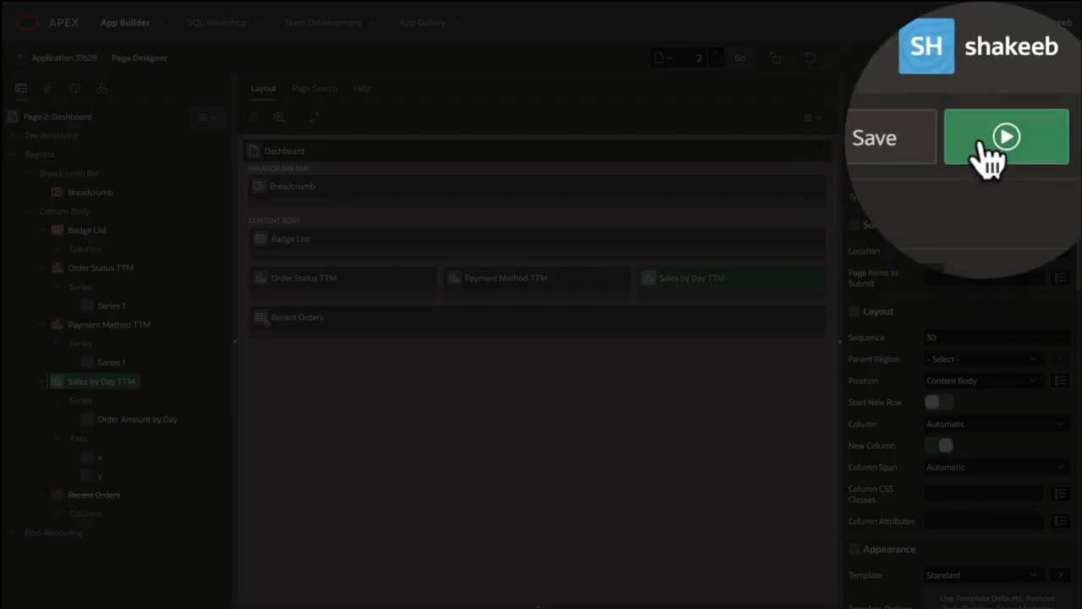
{"action": "left_click", "coordinate": [1006, 136]}
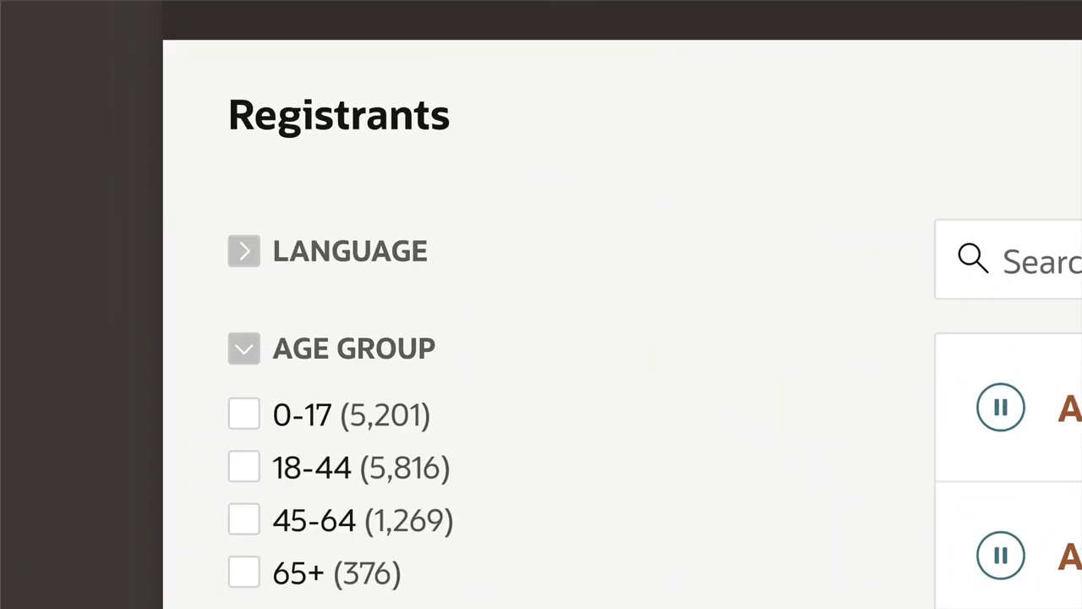
Narrow the registrants with the 18-44 age group and gender facet checkboxes.
{"action": "left_click", "coordinate": [244, 413]}
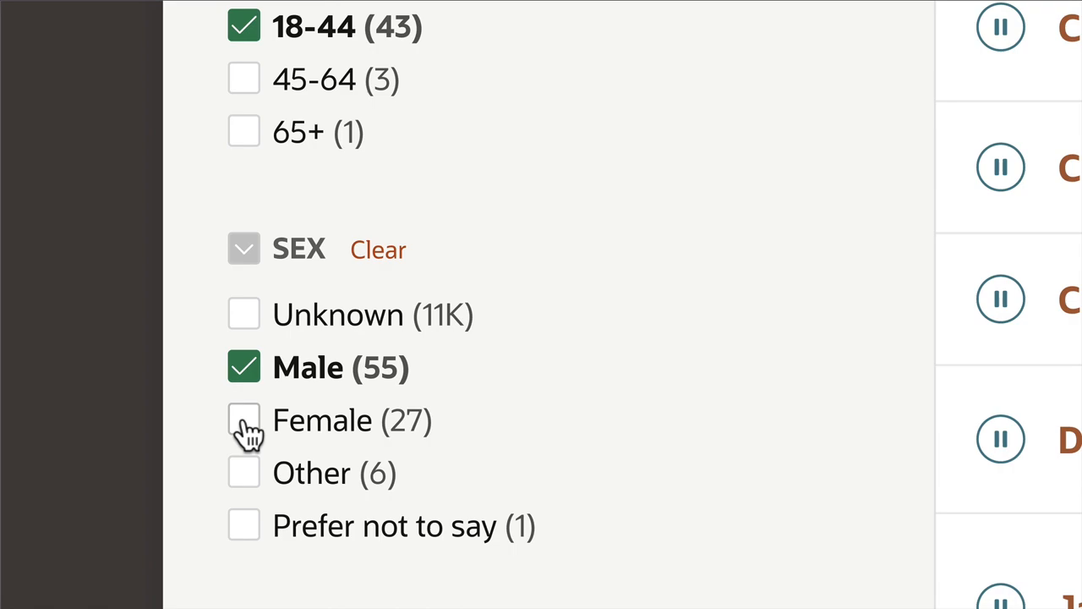
{"action": "left_click", "coordinate": [244, 420]}
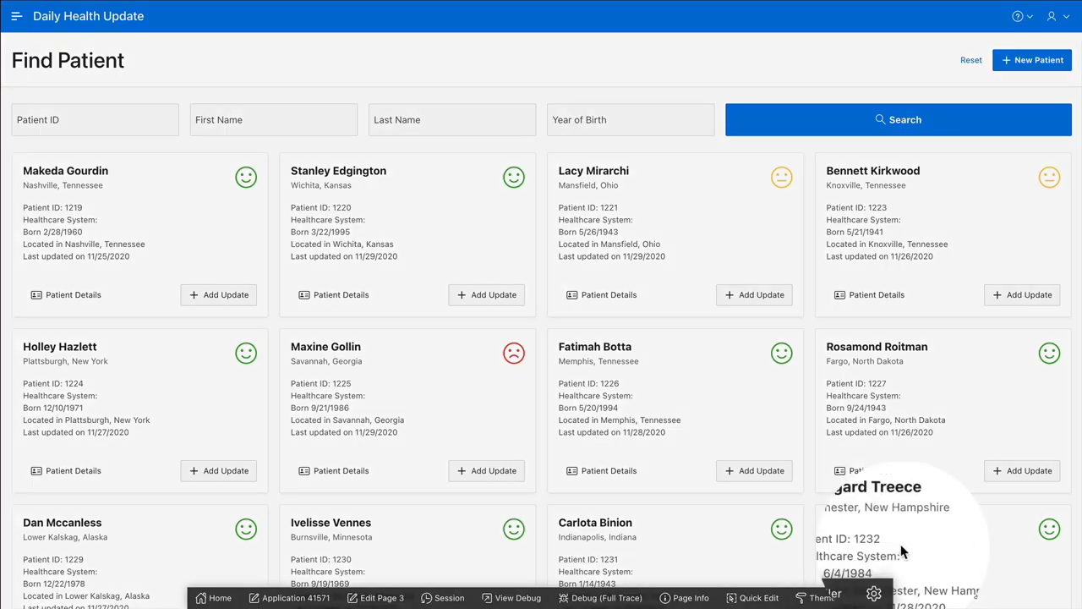
In Theme Roller, switch to the Vita - Dark style and set the global link colour to the yellow accent.
{"action": "left_click", "coordinate": [825, 598]}
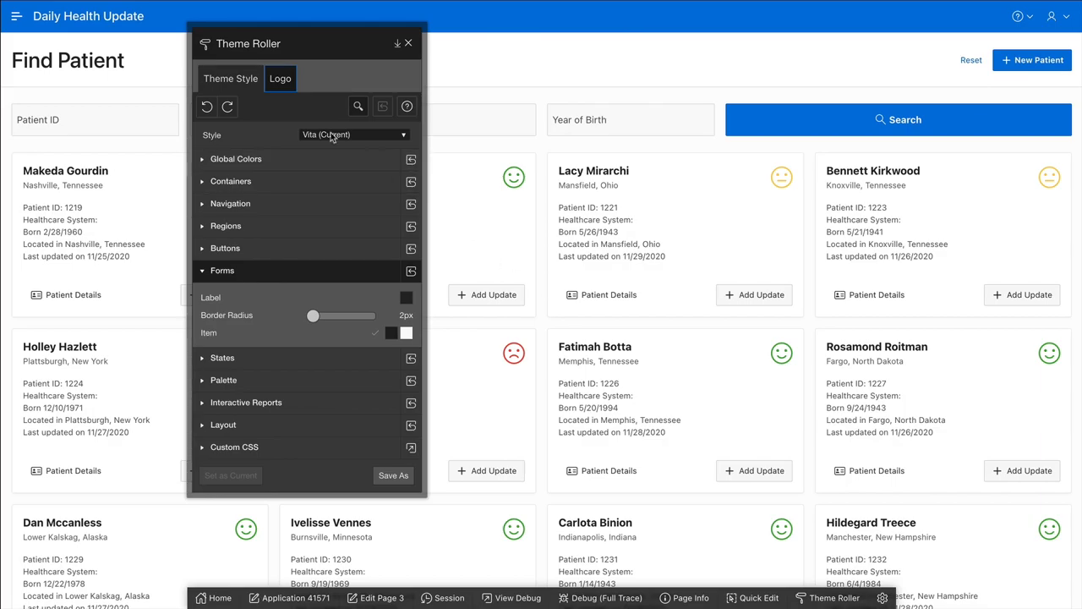
{"action": "left_click", "coordinate": [353, 134]}
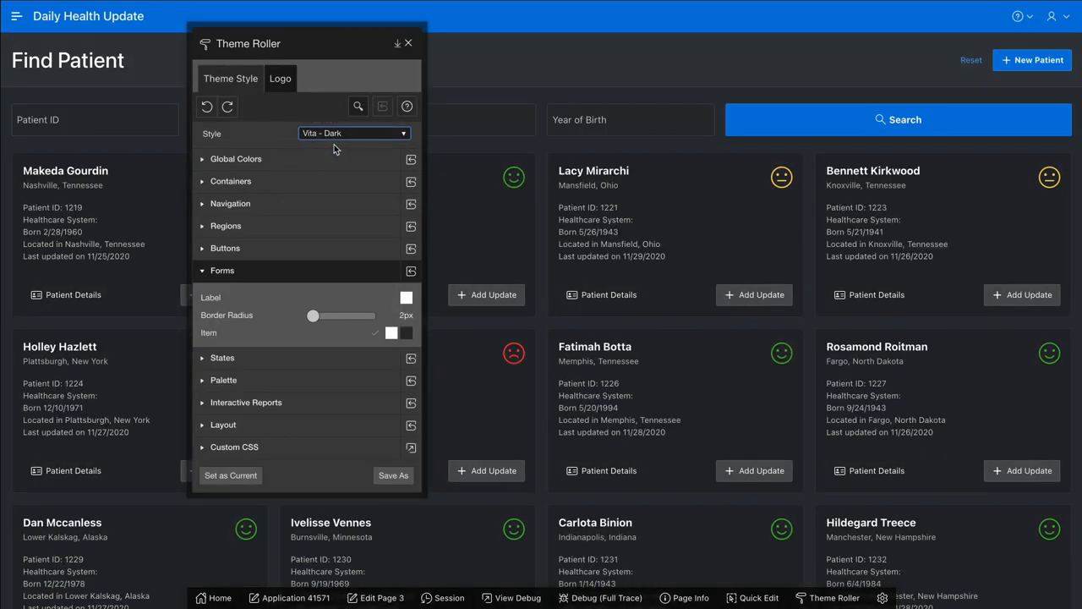
{"action": "left_click", "coordinate": [237, 159]}
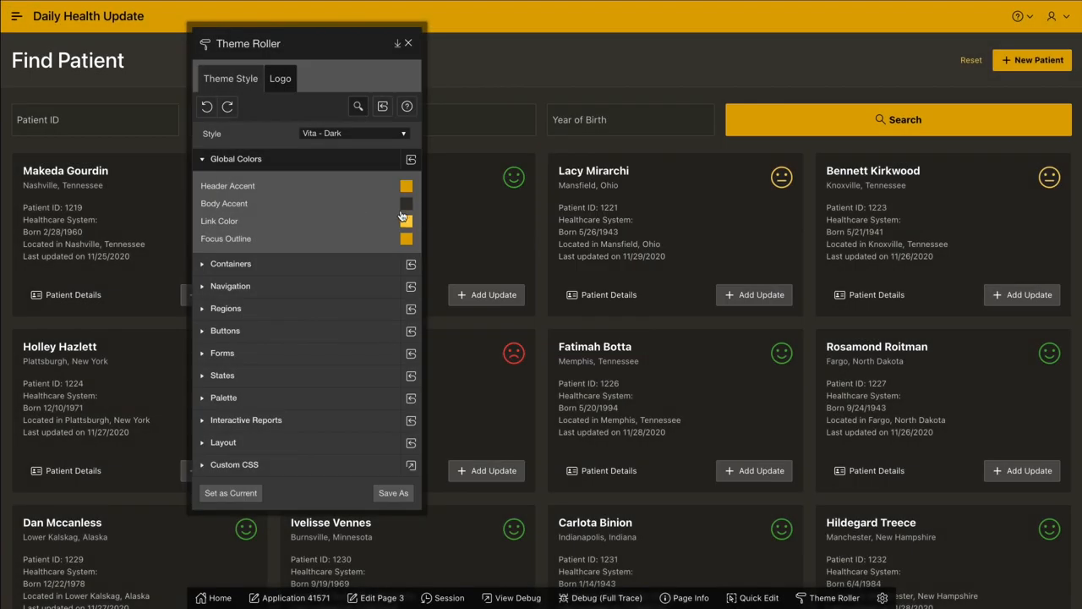
{"action": "left_click", "coordinate": [406, 185]}
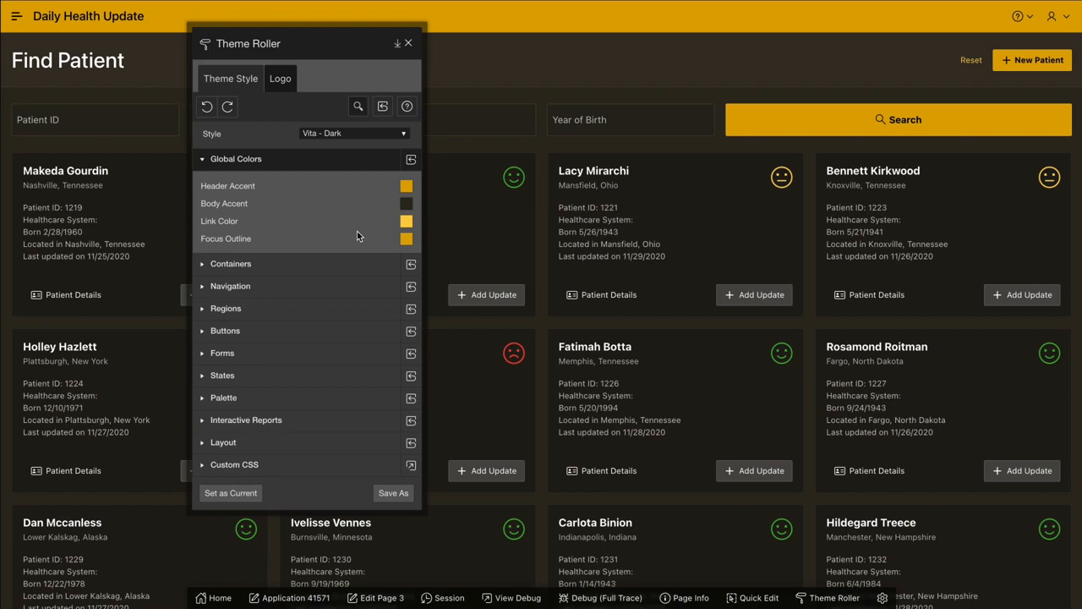
Adjust container colours and button corner radius, then preview the patients list on the tablet layout.
{"action": "left_click", "coordinate": [230, 264]}
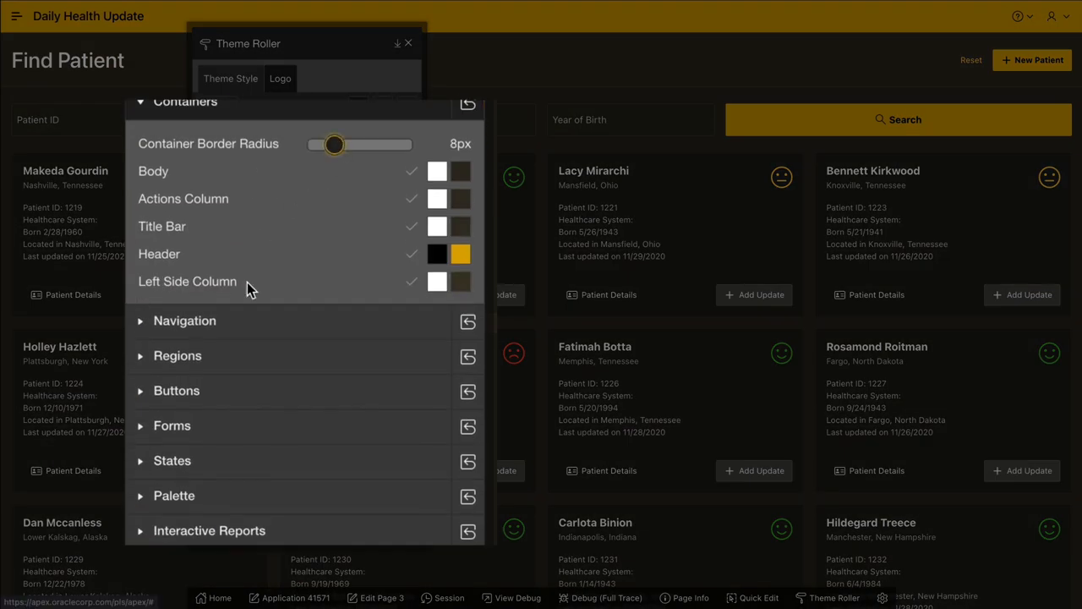
{"action": "left_click", "coordinate": [176, 389]}
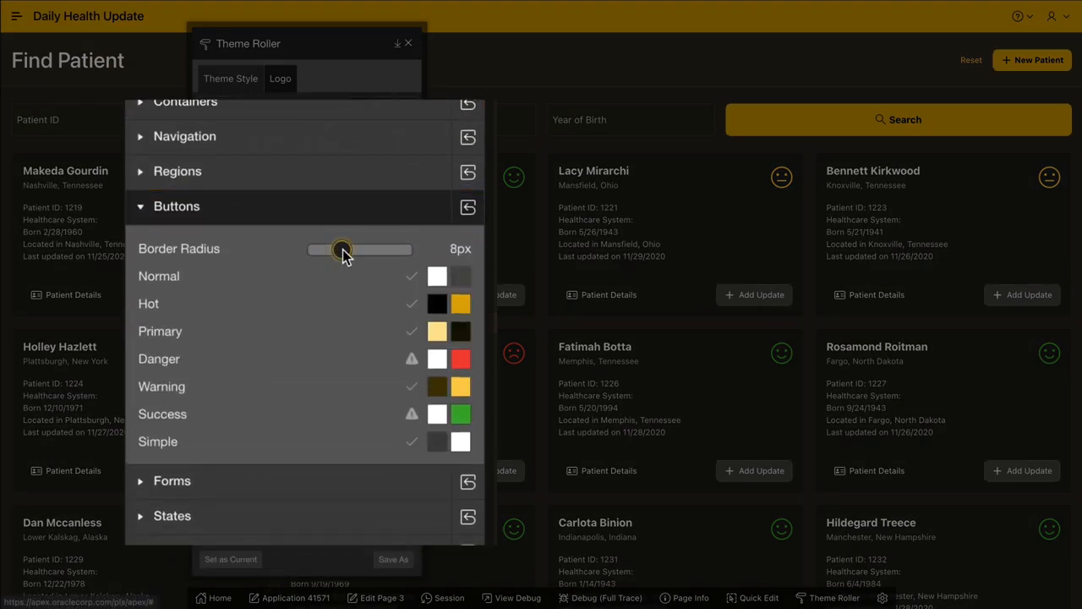
{"action": "left_click_drag", "start_coordinate": [341, 248], "coordinate": [375, 274]}
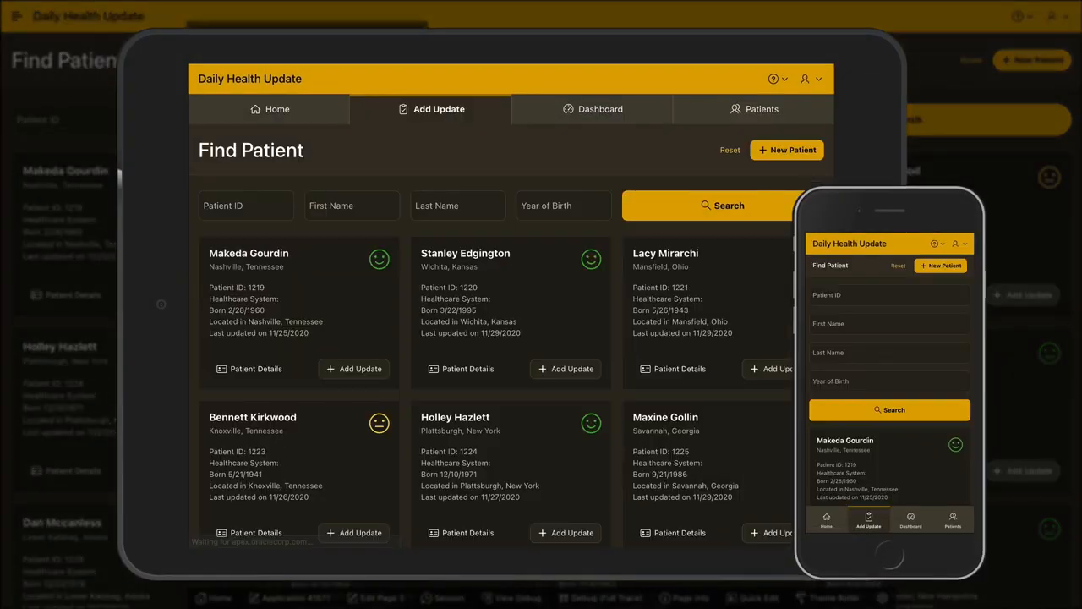
{"action": "left_click", "coordinate": [755, 109]}
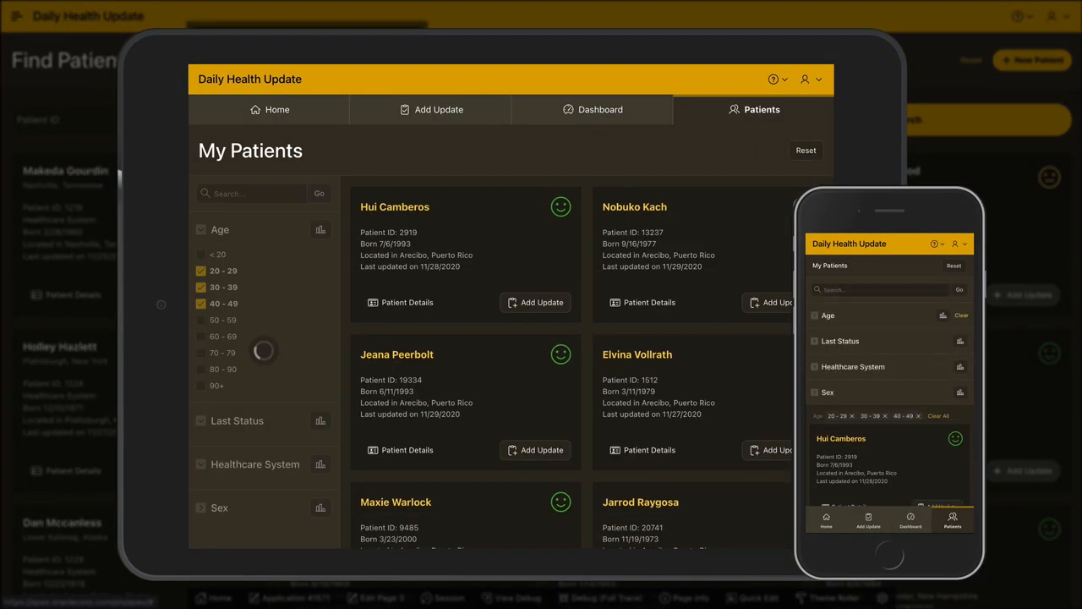